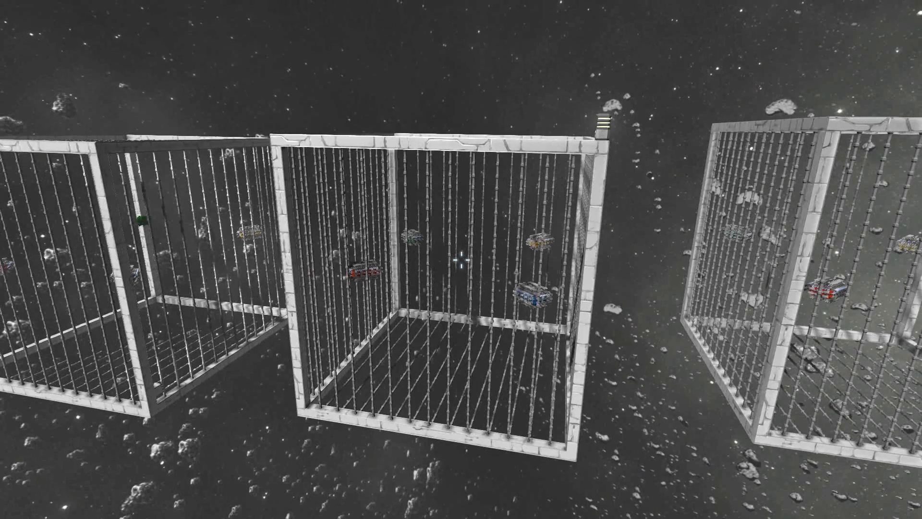
mouse_move(461, 259)
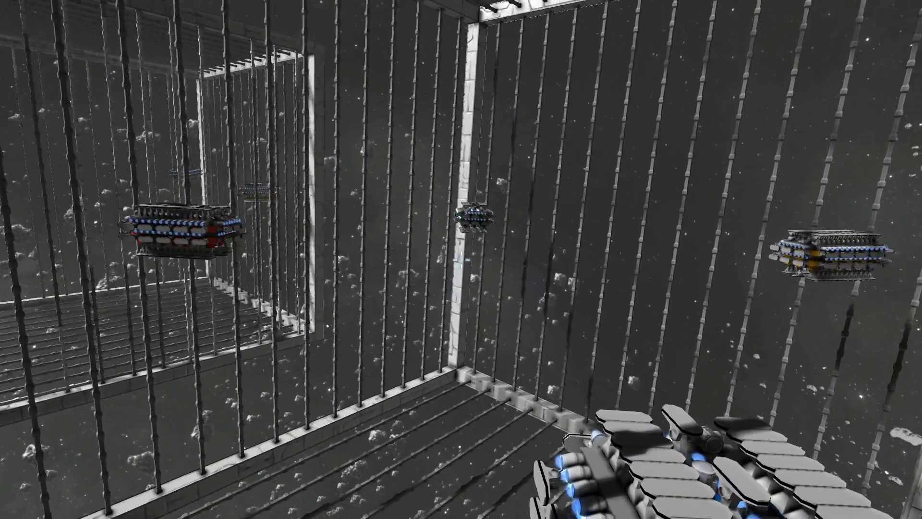
mouse_move(462, 260)
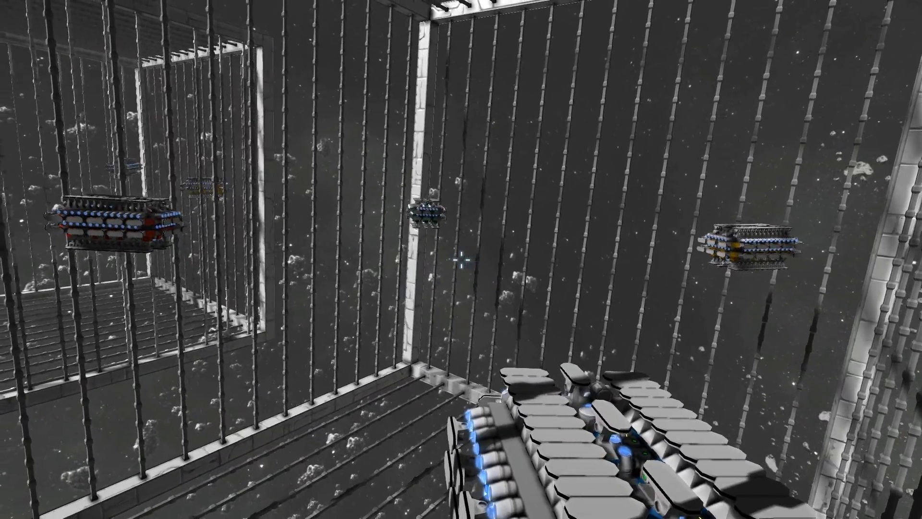
mouse_move(461, 260)
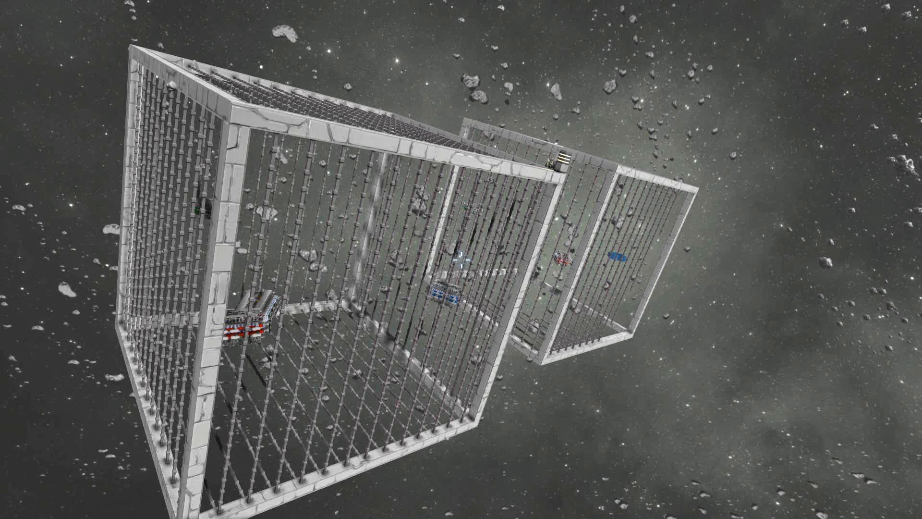
mouse_move(462, 260)
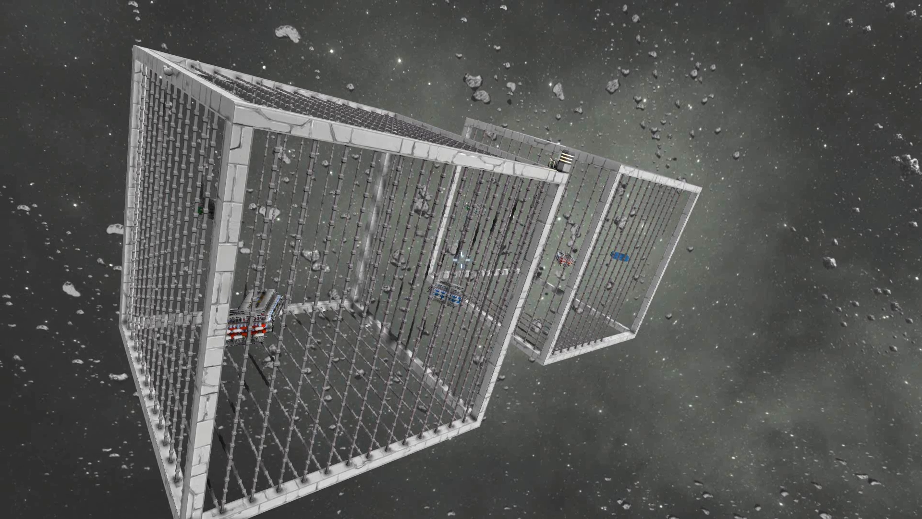